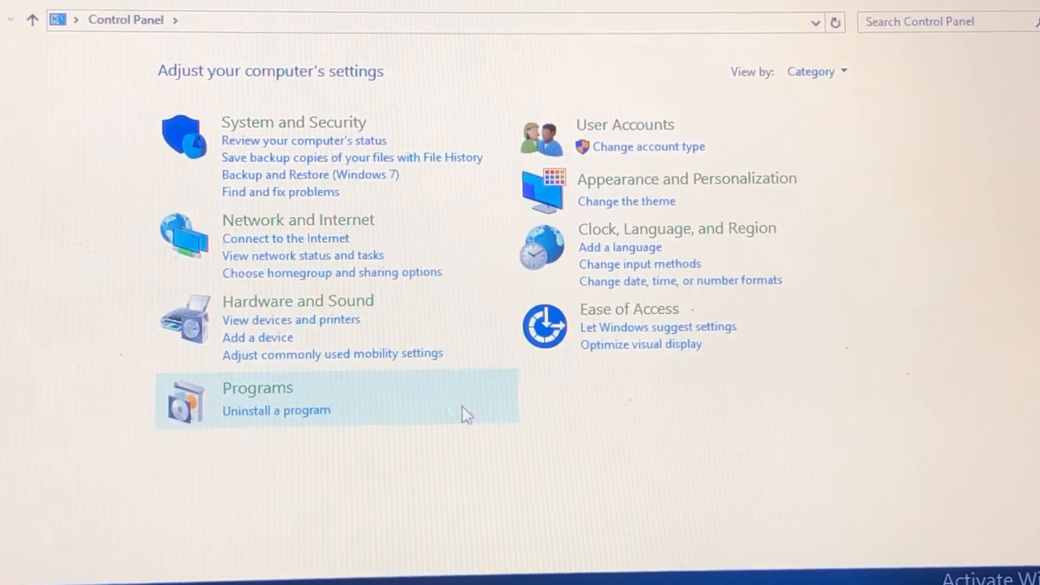
# Step: View installed programs in Control Panel and search for the CP210x driver
pyautogui.click(297, 300)
pyautogui.write('cp2')
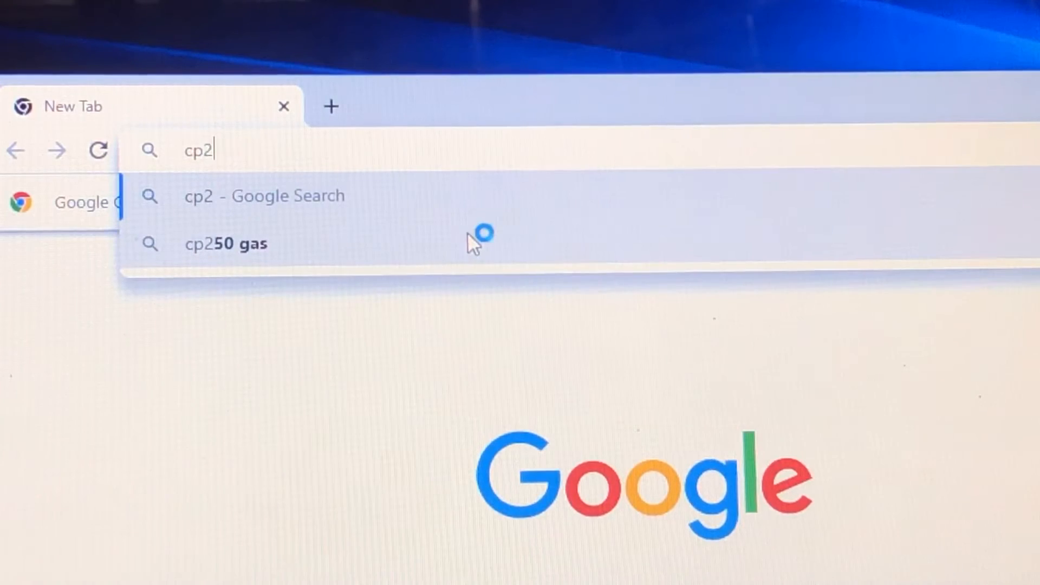
pyautogui.write('102')
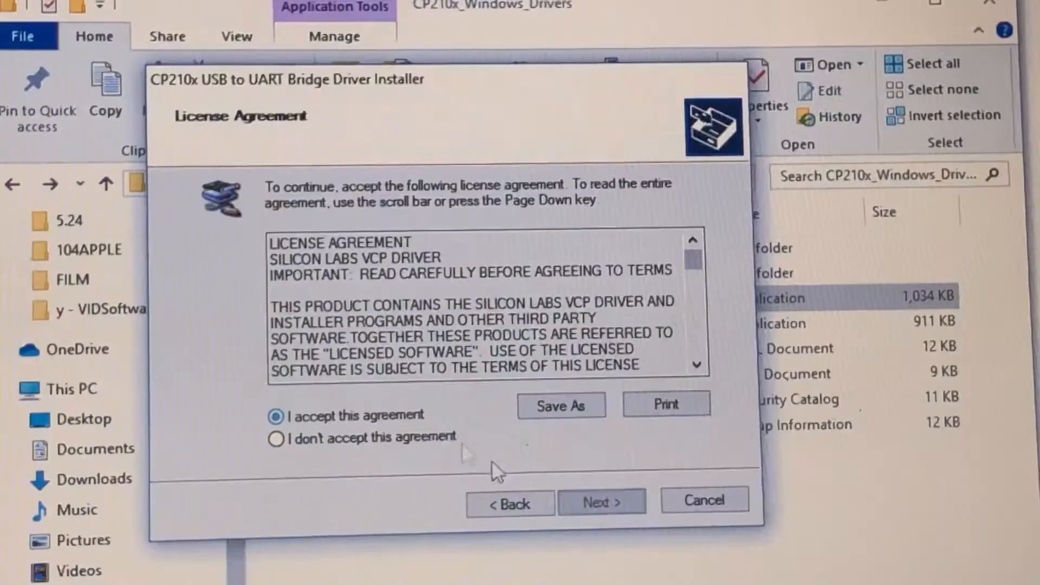
# Step: Accept the CP210x driver license agreement and continue the installation
pyautogui.click(600, 502)
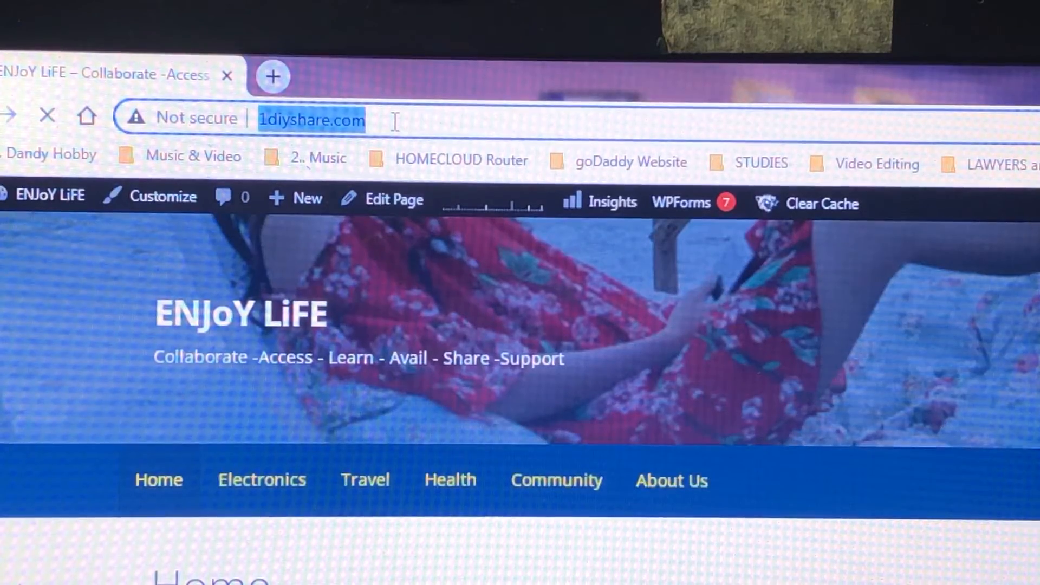
# Step: Navigate Chrome to the STCmicro Technology website at stcmicro.com
pyautogui.write('stcmicro.com')
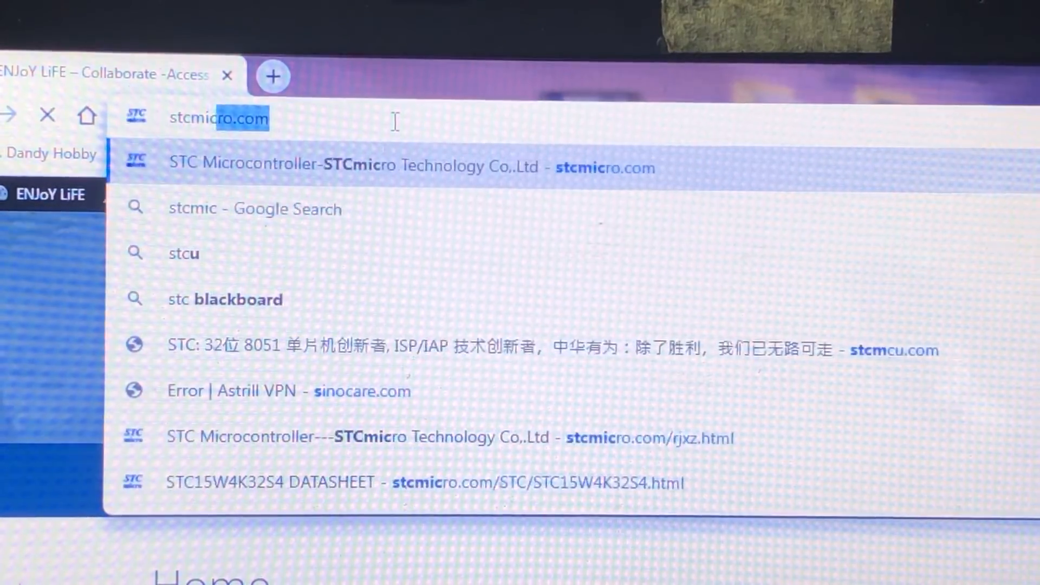
pyautogui.click(398, 165)
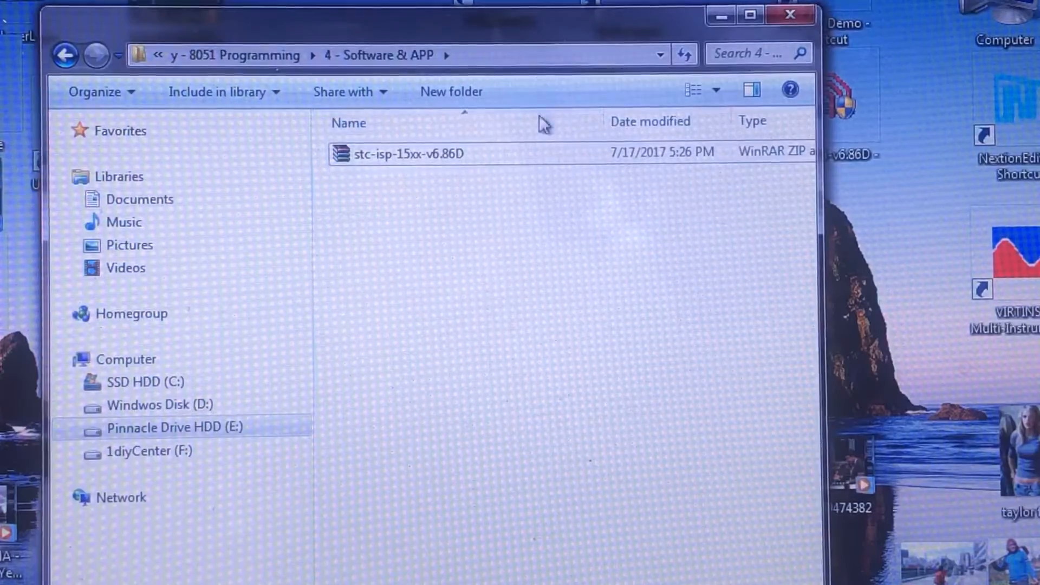
# Step: Create a desktop shortcut to the stc-isp-15xx-v6.86D application inside the zip archive
pyautogui.rightClick(397, 152)
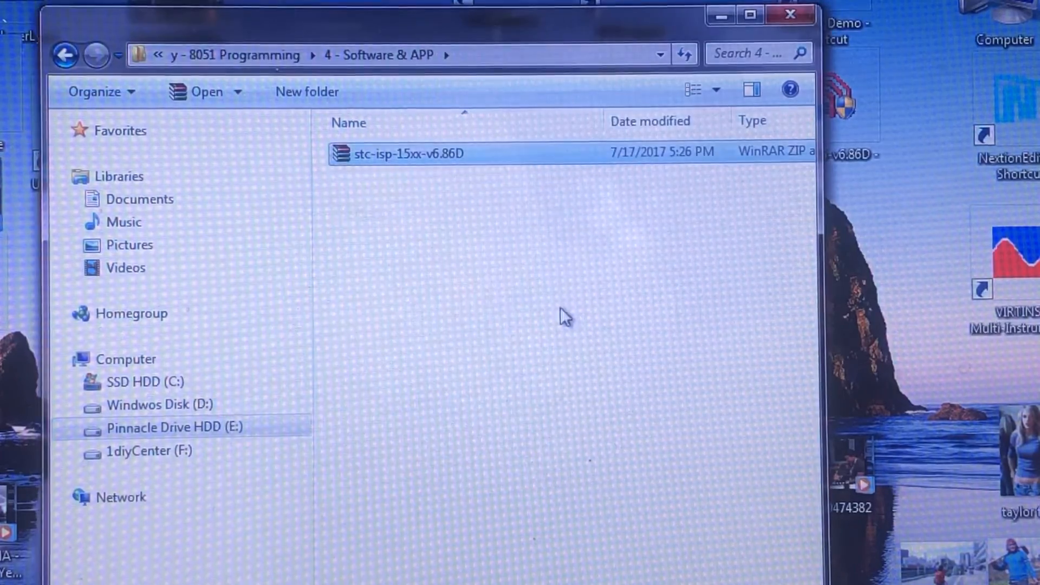
pyautogui.doubleClick(398, 152)
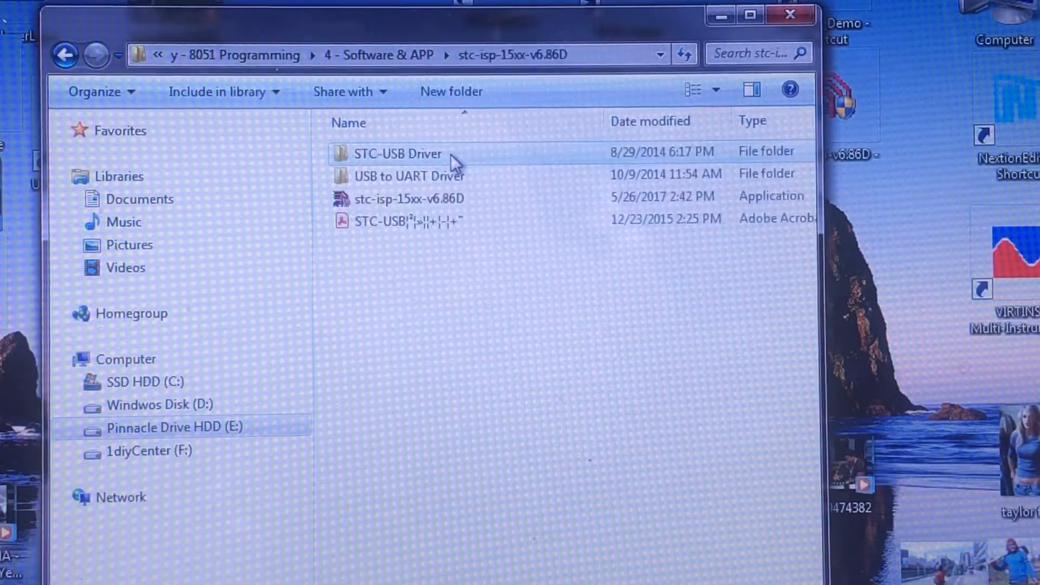
pyautogui.click(401, 198)
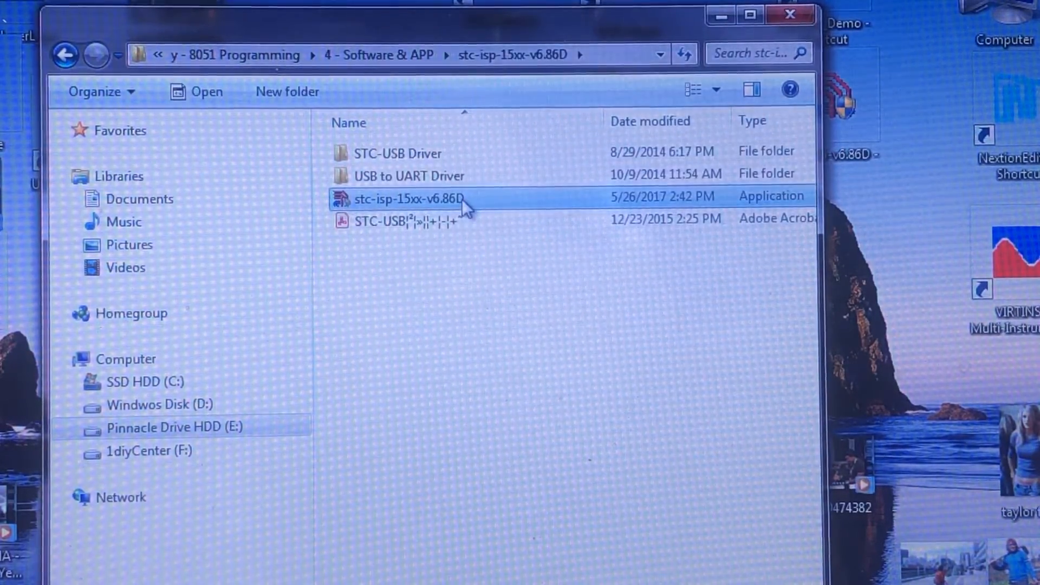
pyautogui.rightClick(398, 196)
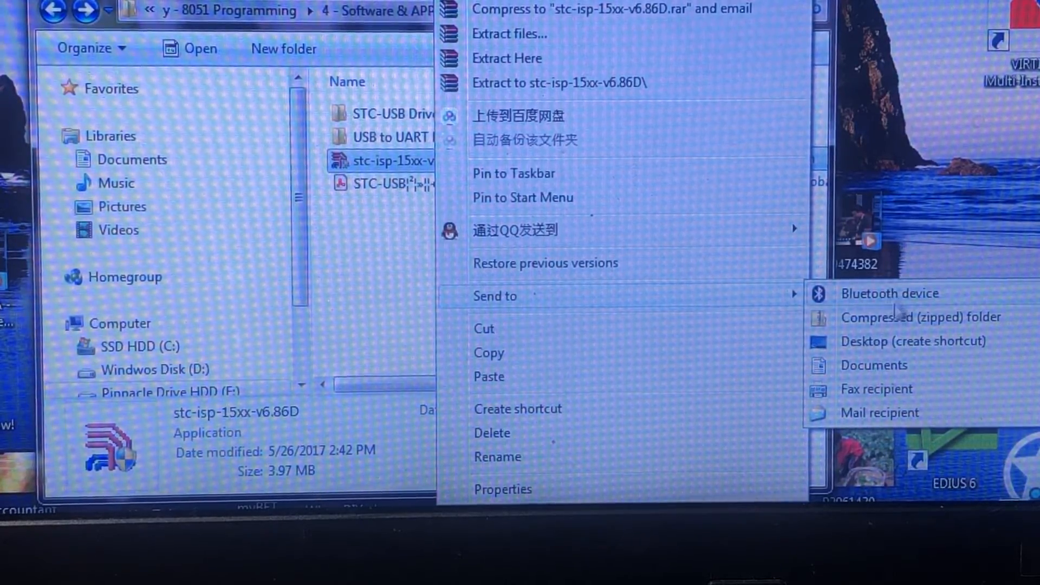
pyautogui.click(900, 342)
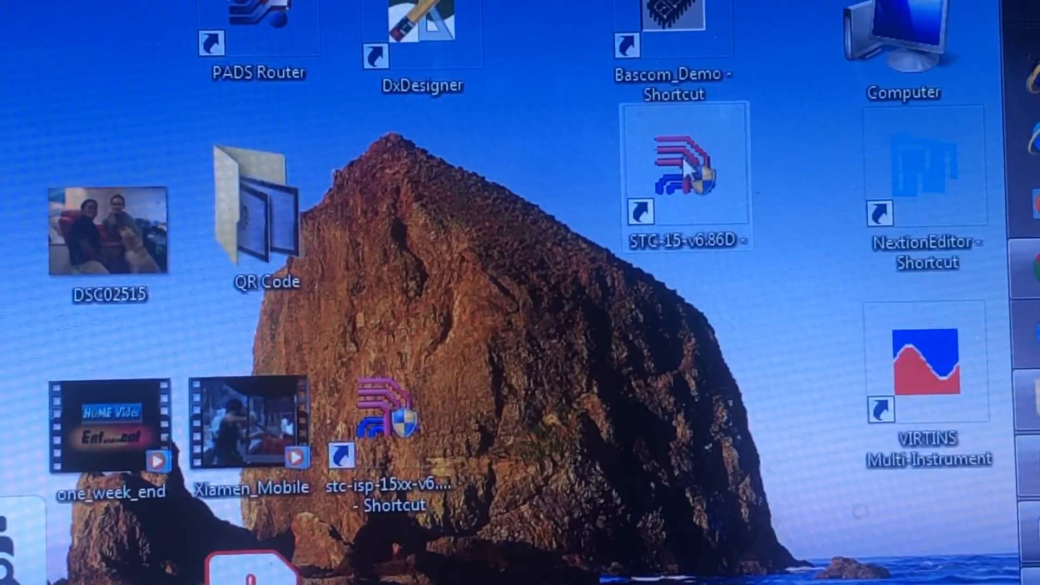
# Step: Start STC-ISP from the desktop shortcut and launch the newly downloaded version
pyautogui.doubleClick(682, 165)
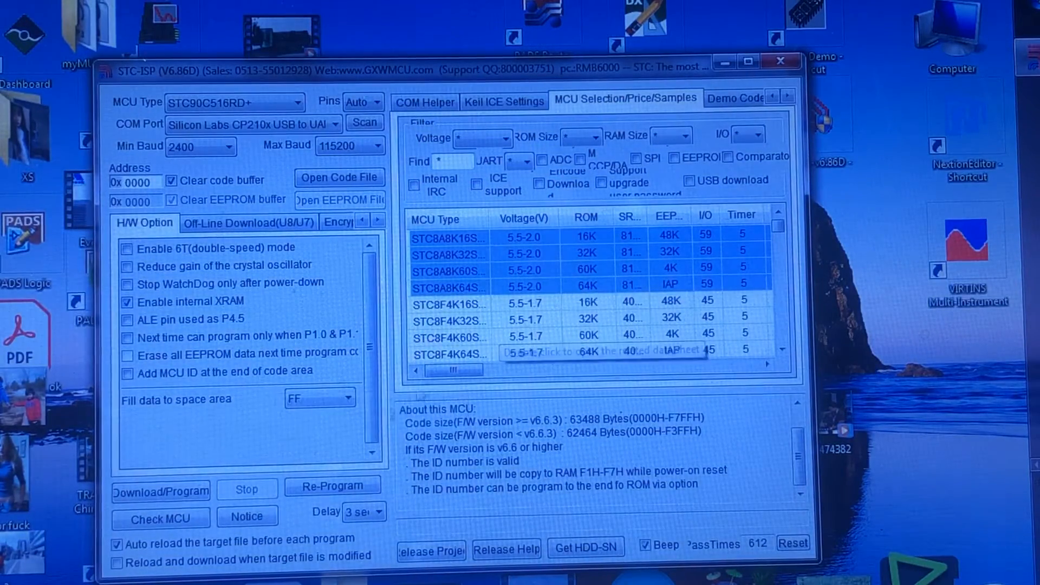
pyautogui.moveTo(164, 44)
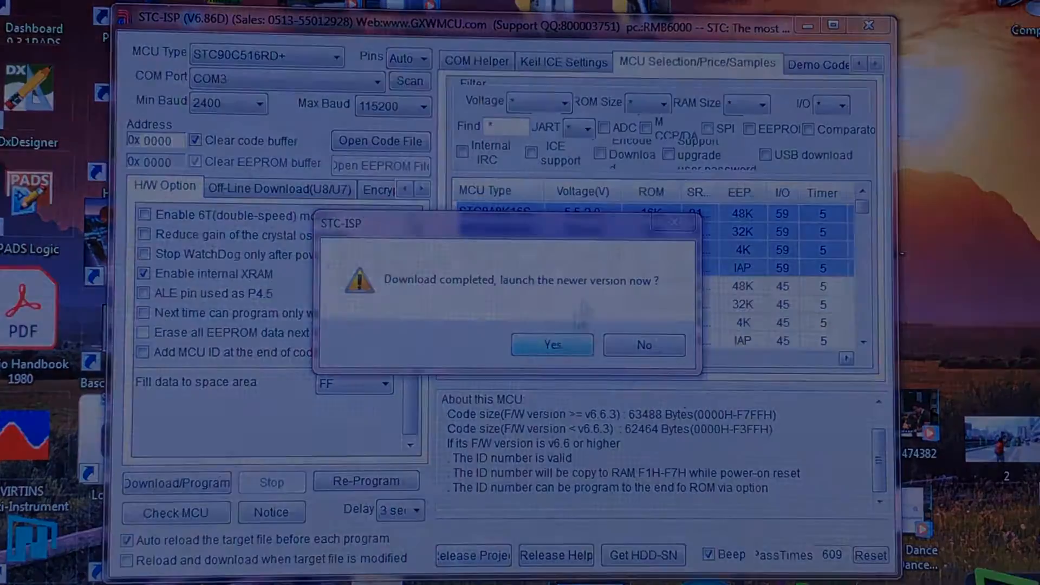
pyautogui.click(642, 344)
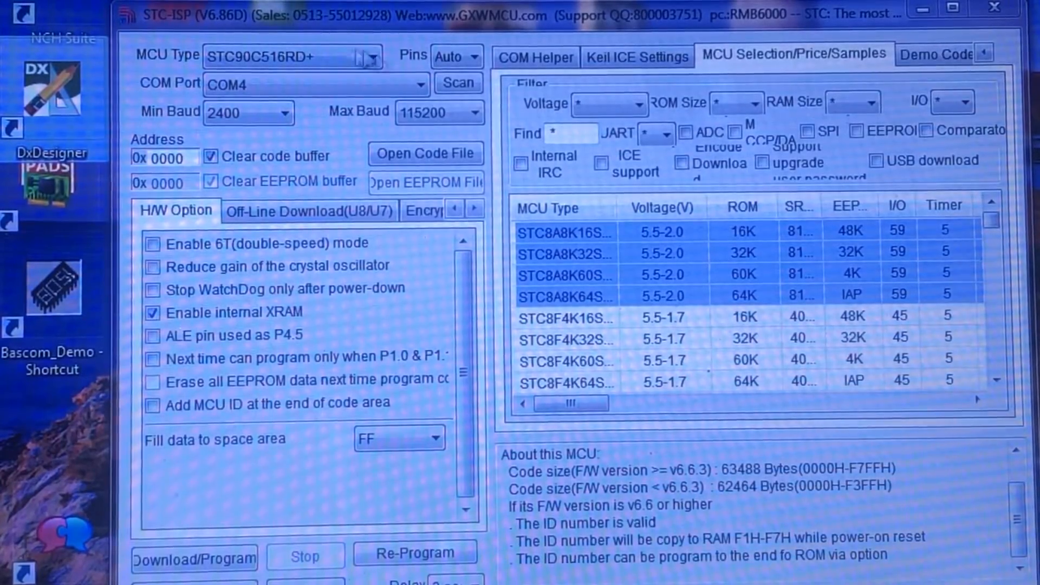
pyautogui.click(372, 56)
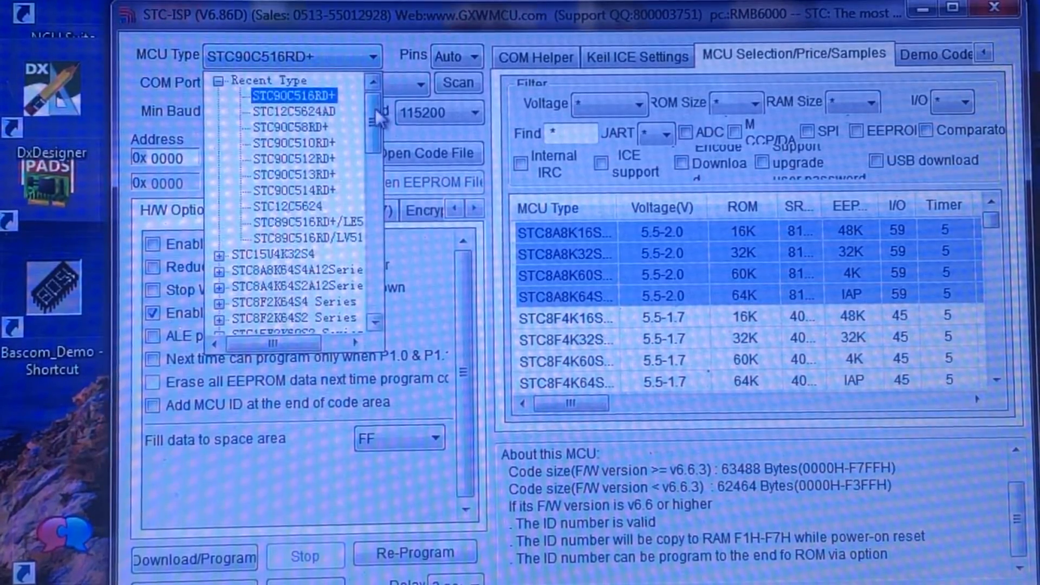
pyautogui.scroll(-3)
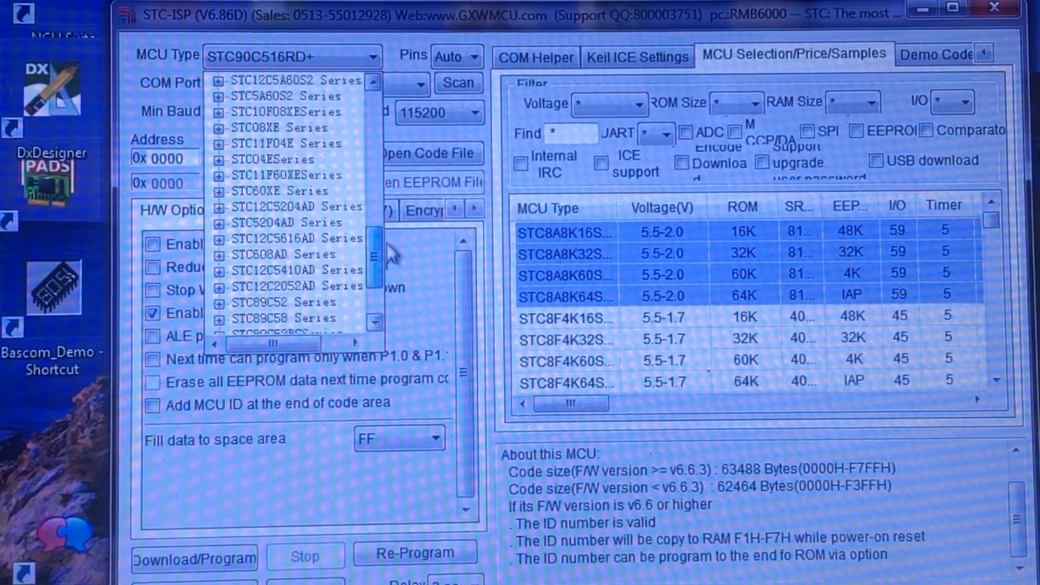
pyautogui.scroll(-3)
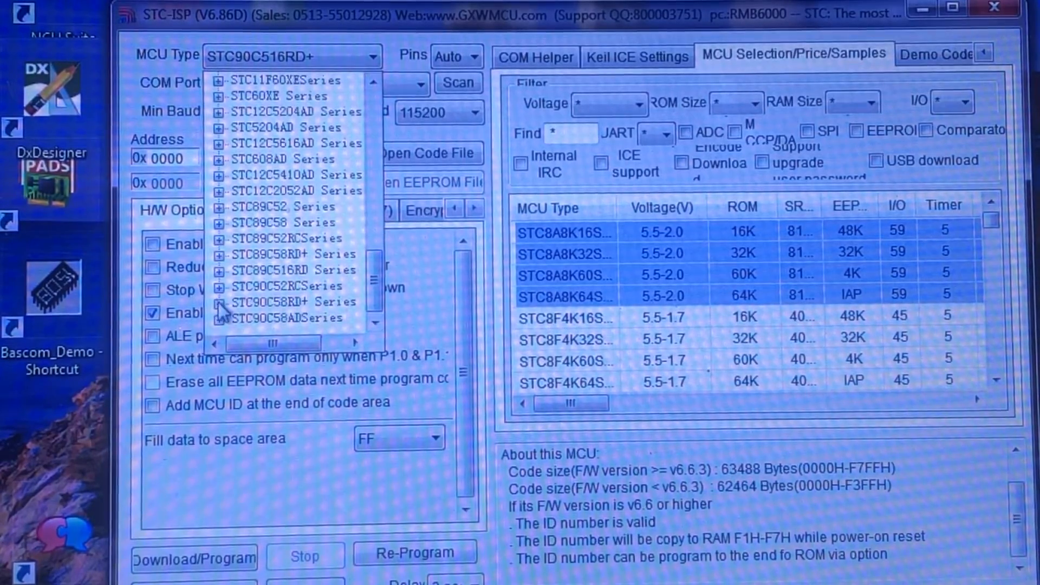
pyautogui.scroll(-3)
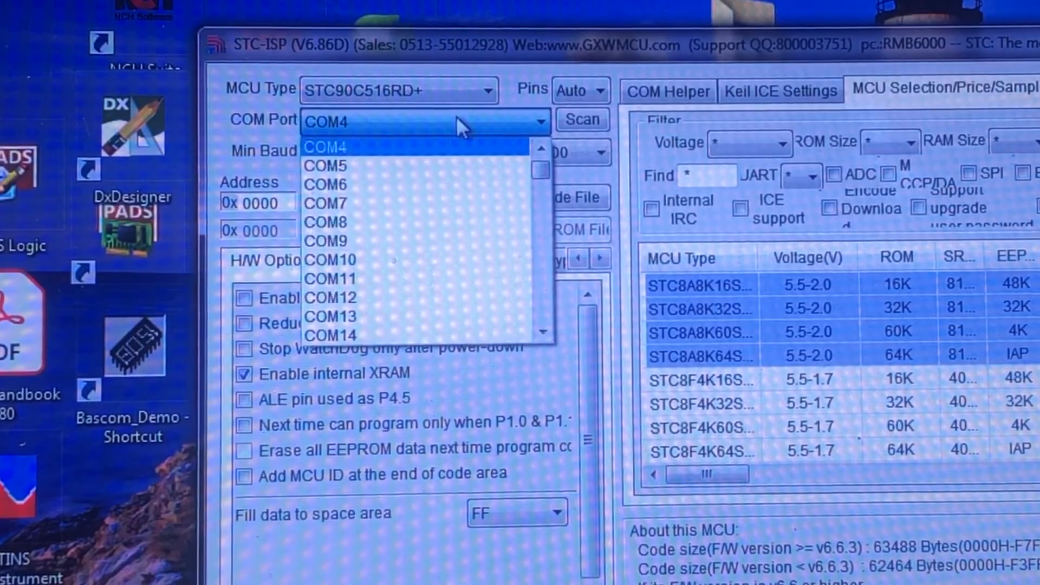
pyautogui.moveTo(544, 149)
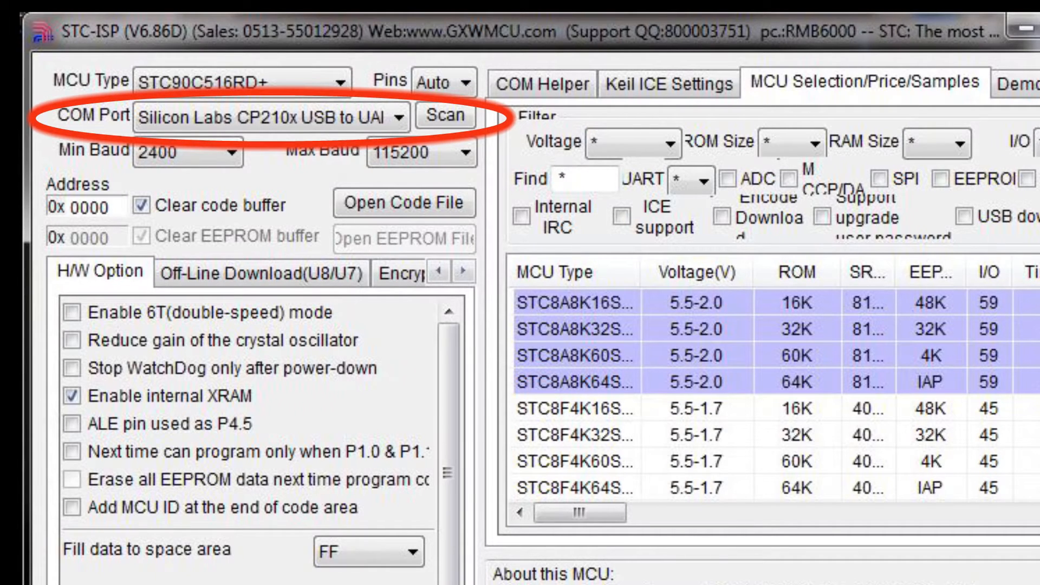
# Step: Rescan serial ports and select the Silicon Labs CP210x USB to UART port
pyautogui.click(443, 117)
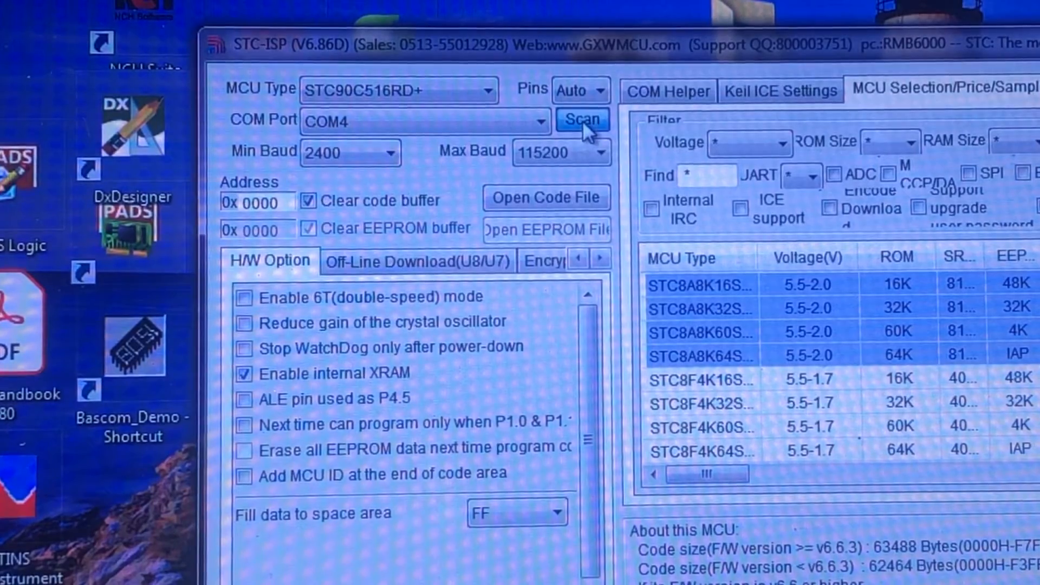
pyautogui.click(538, 120)
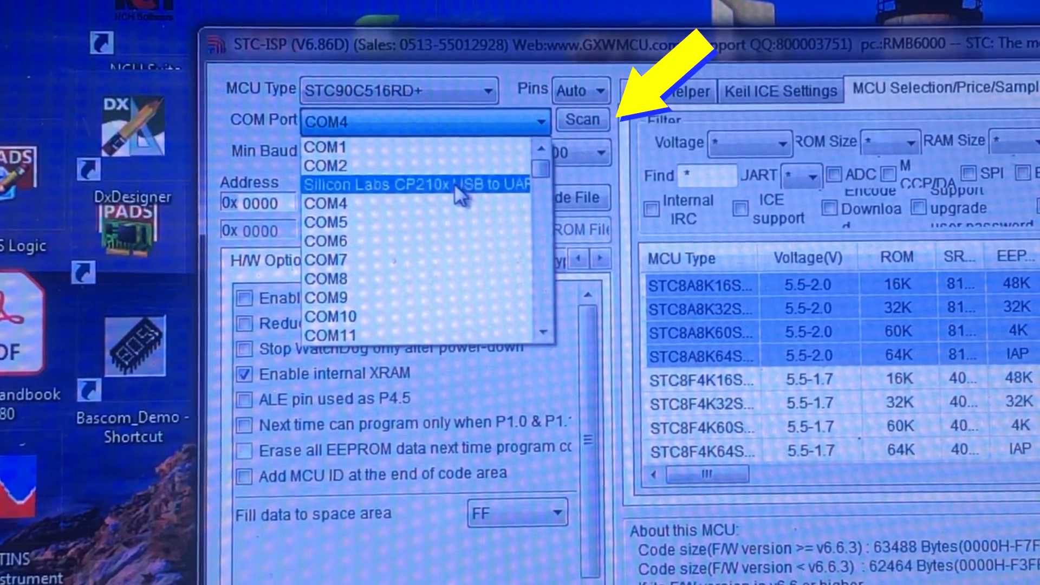
pyautogui.click(412, 184)
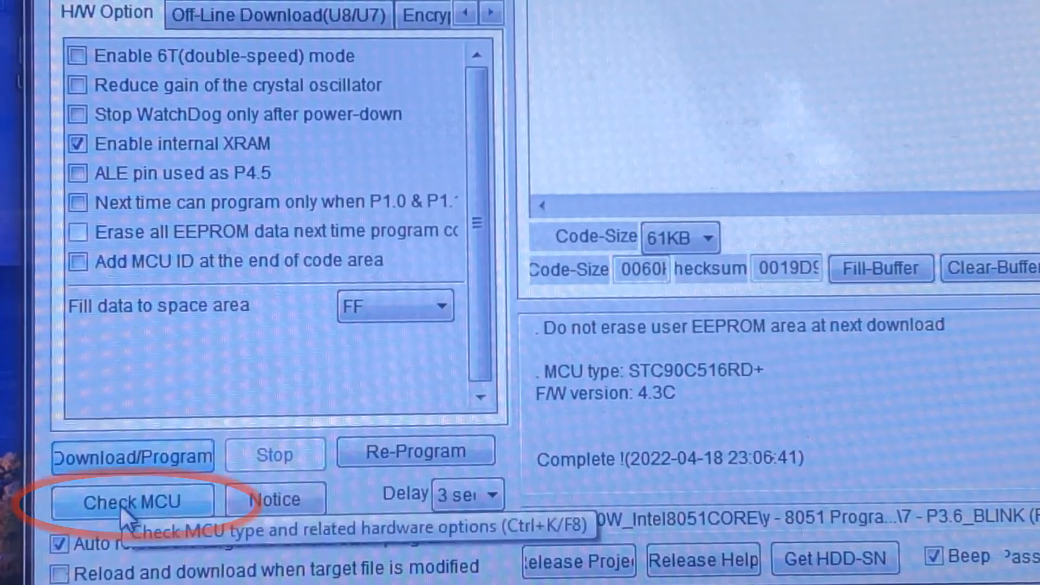
# Step: Run Check MCU to identify the connected STC90C516RD+ chip
pyautogui.click(132, 500)
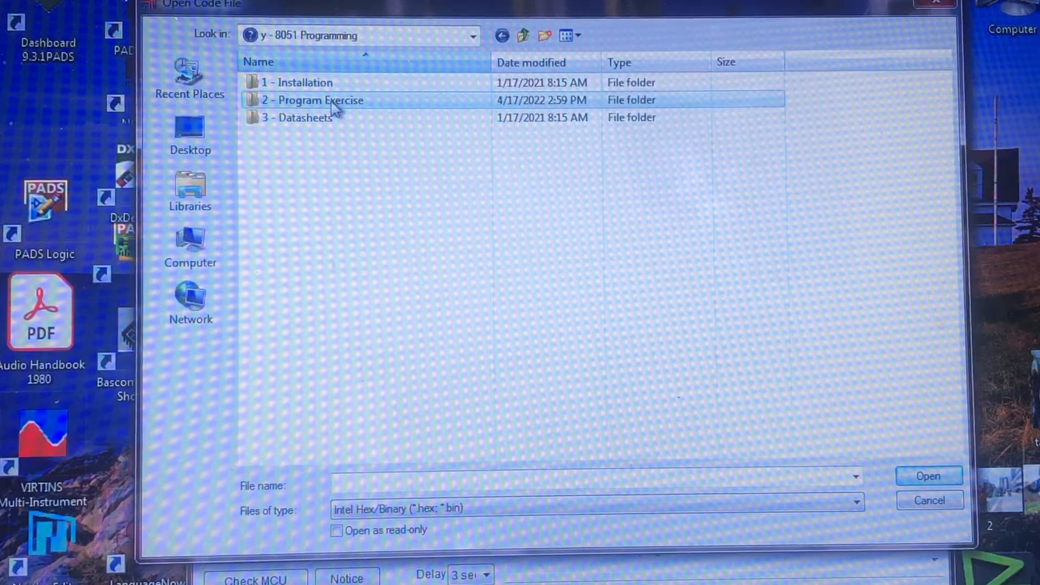
pyautogui.doubleClick(312, 100)
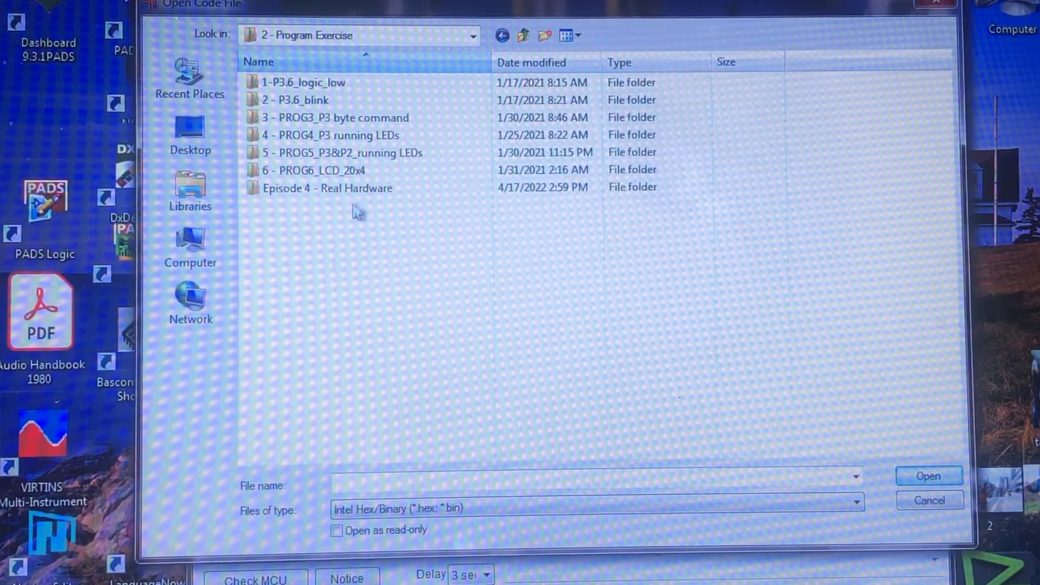
pyautogui.doubleClick(327, 188)
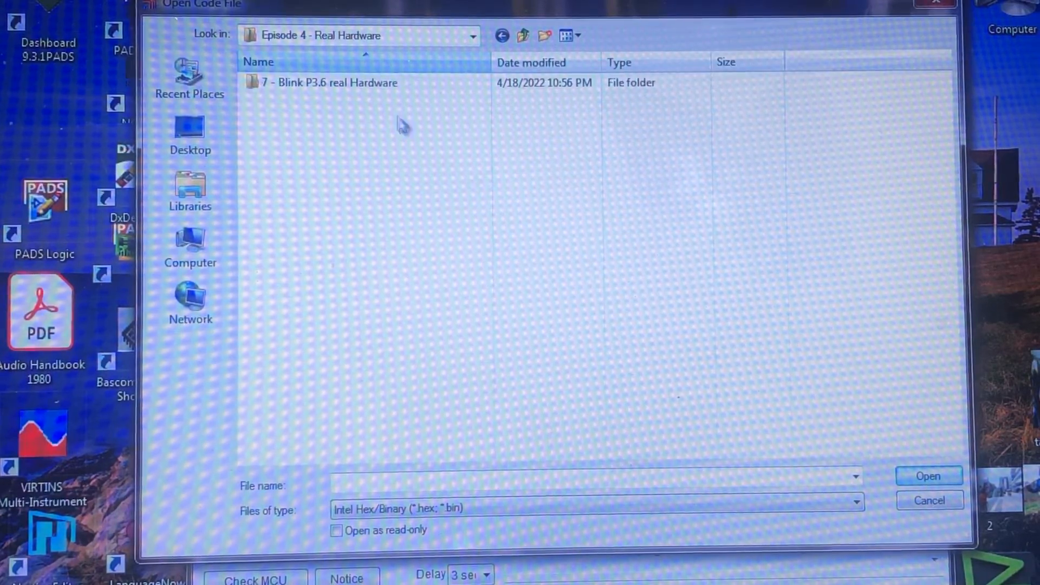
pyautogui.doubleClick(326, 82)
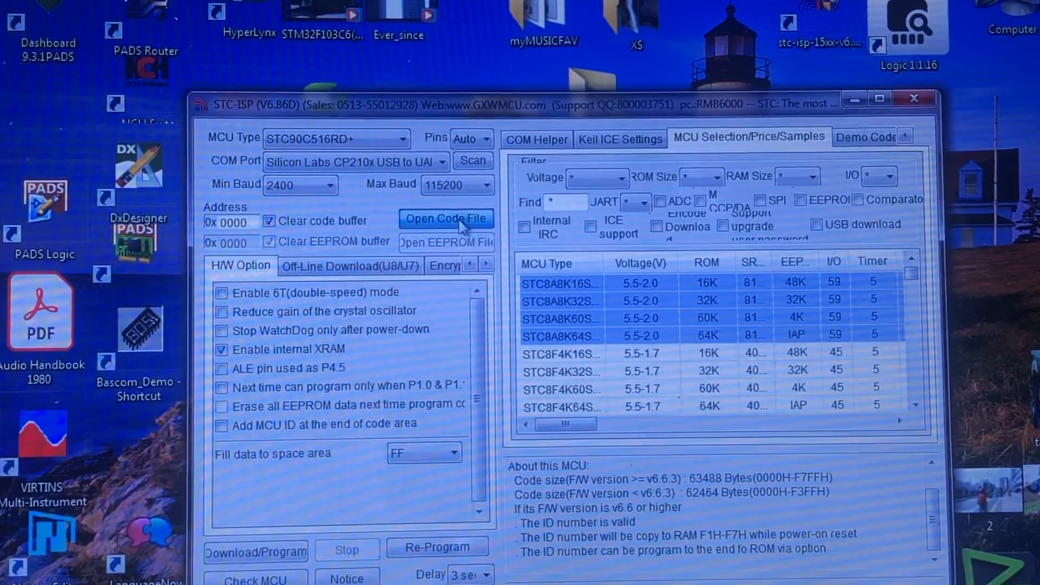
# Step: Load the HEX file from the 7 - Blink P3.6 real Hardware folder into the code buffer
pyautogui.click(447, 219)
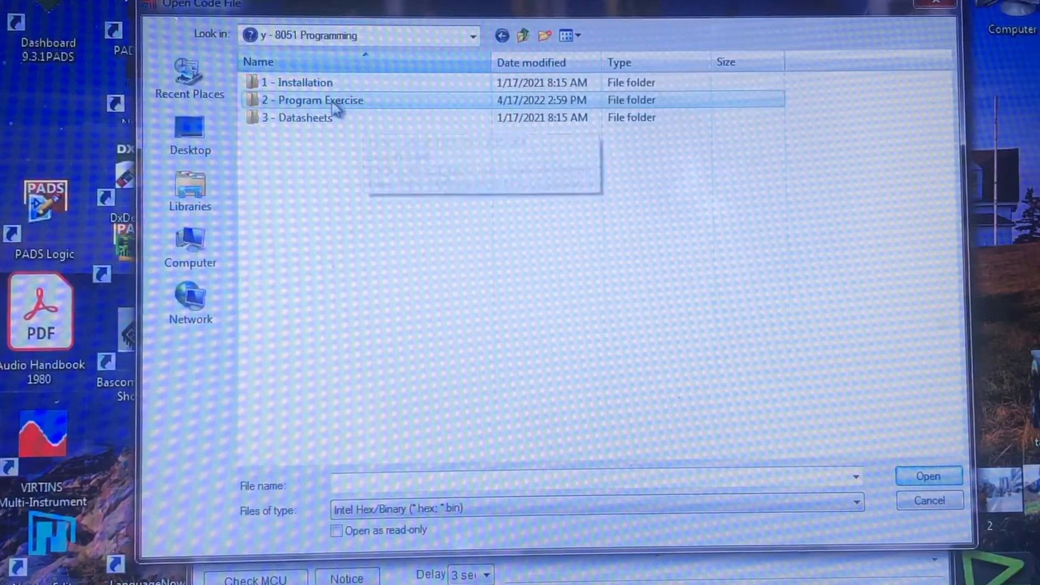
pyautogui.doubleClick(312, 99)
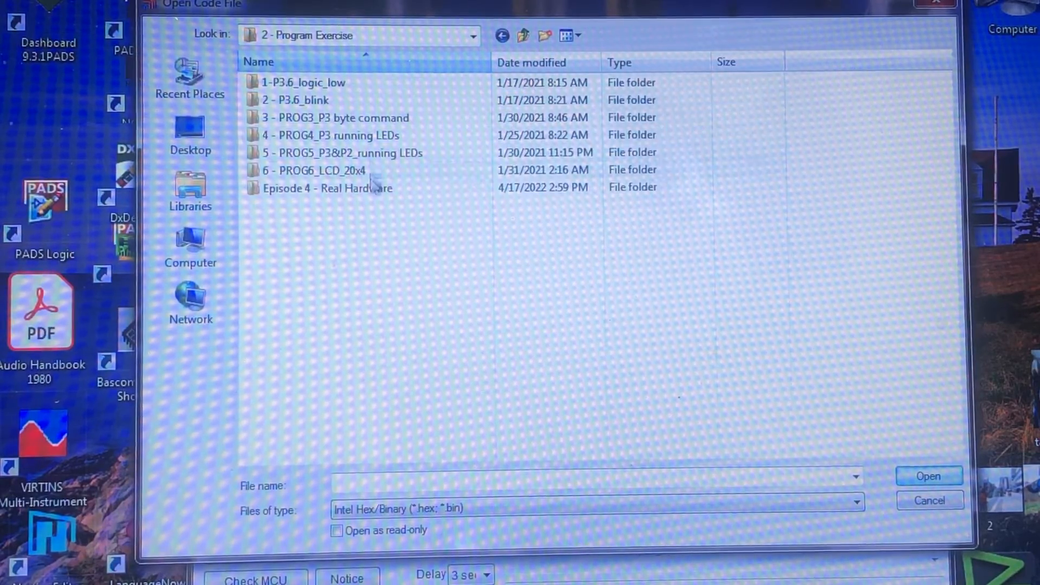
pyautogui.doubleClick(325, 187)
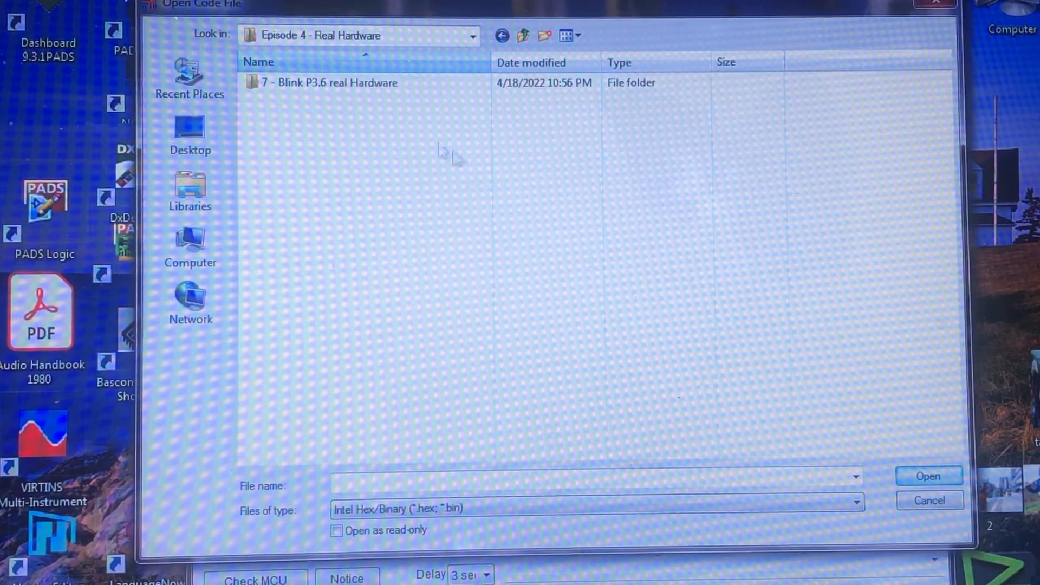
pyautogui.doubleClick(328, 82)
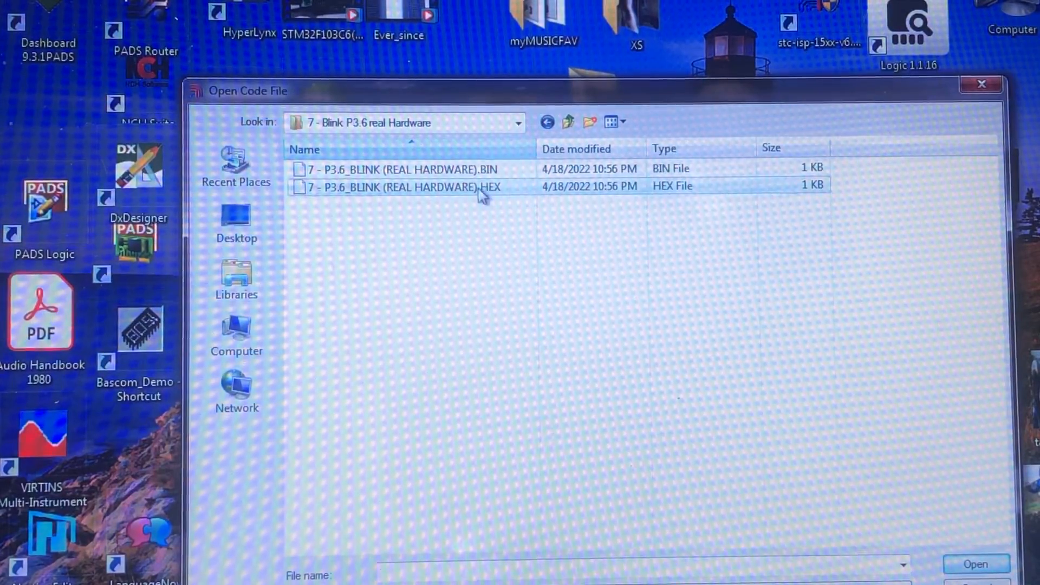
pyautogui.doubleClick(400, 187)
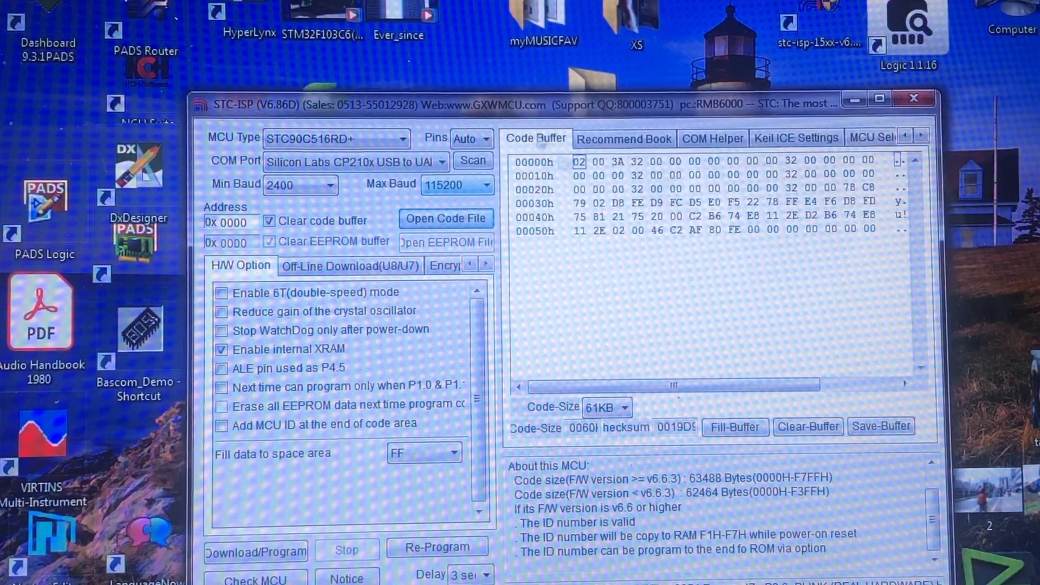